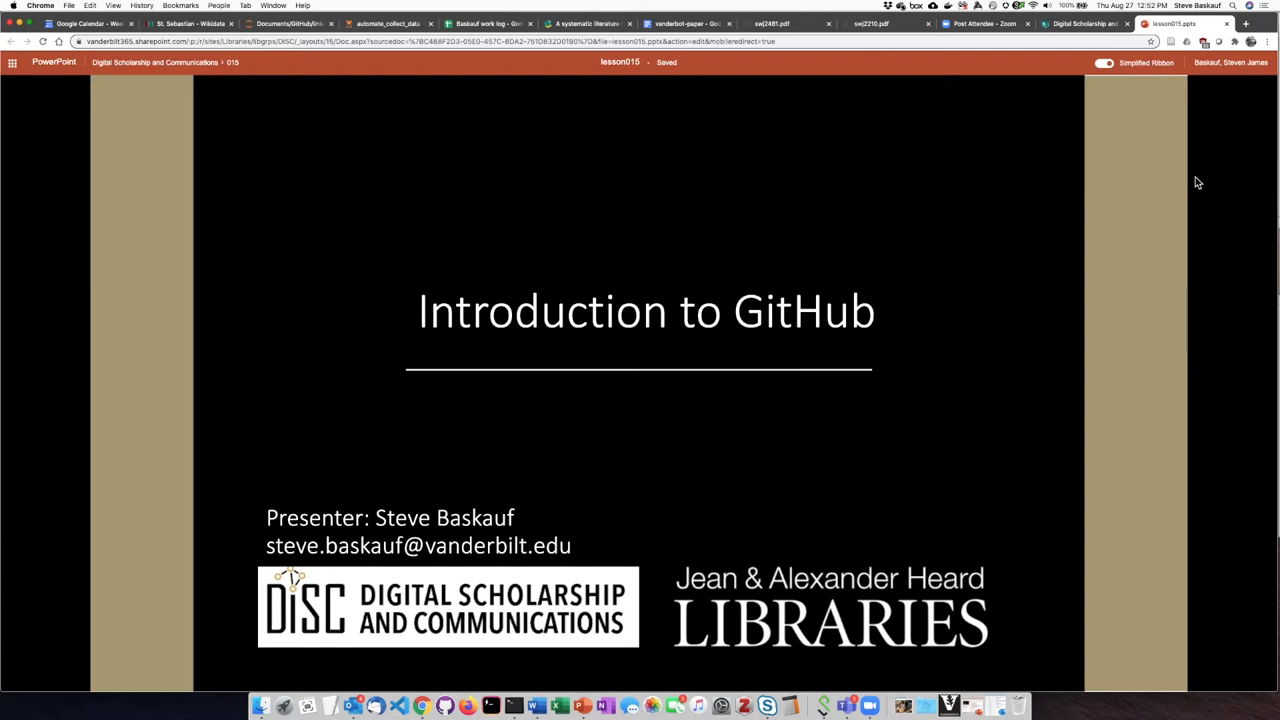
mouse_move(950, 370)
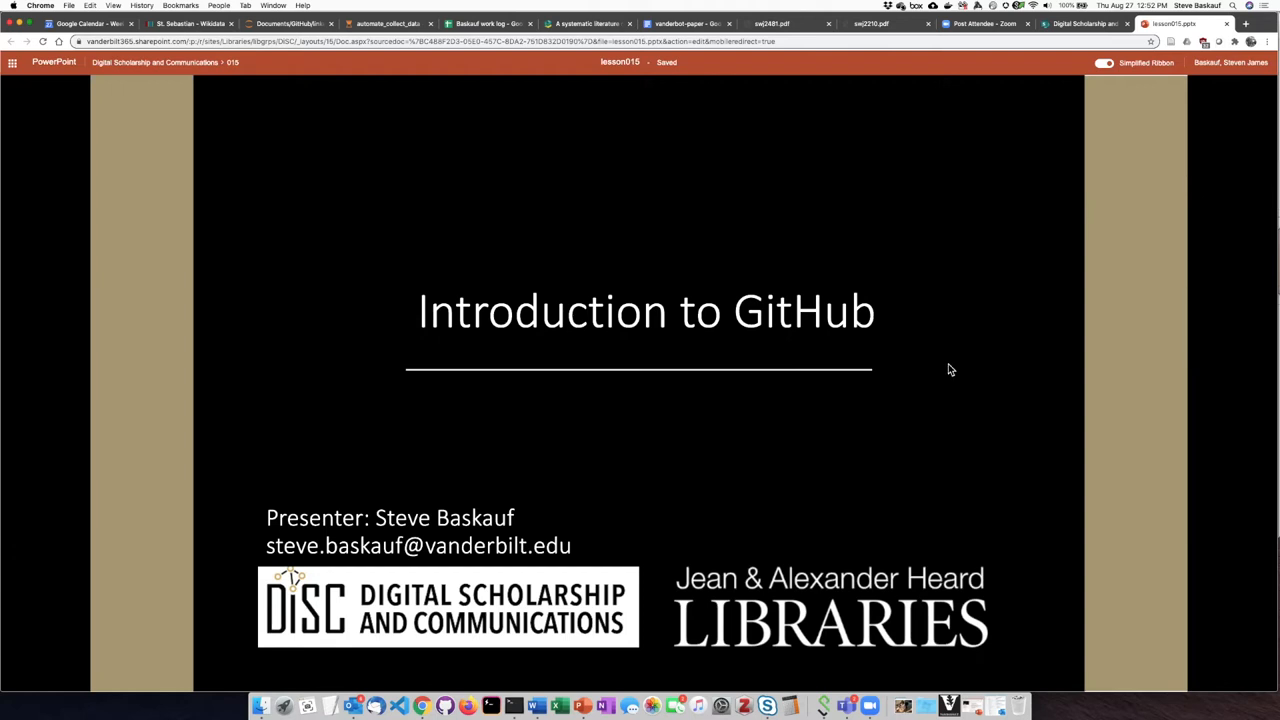
mouse_move(947, 371)
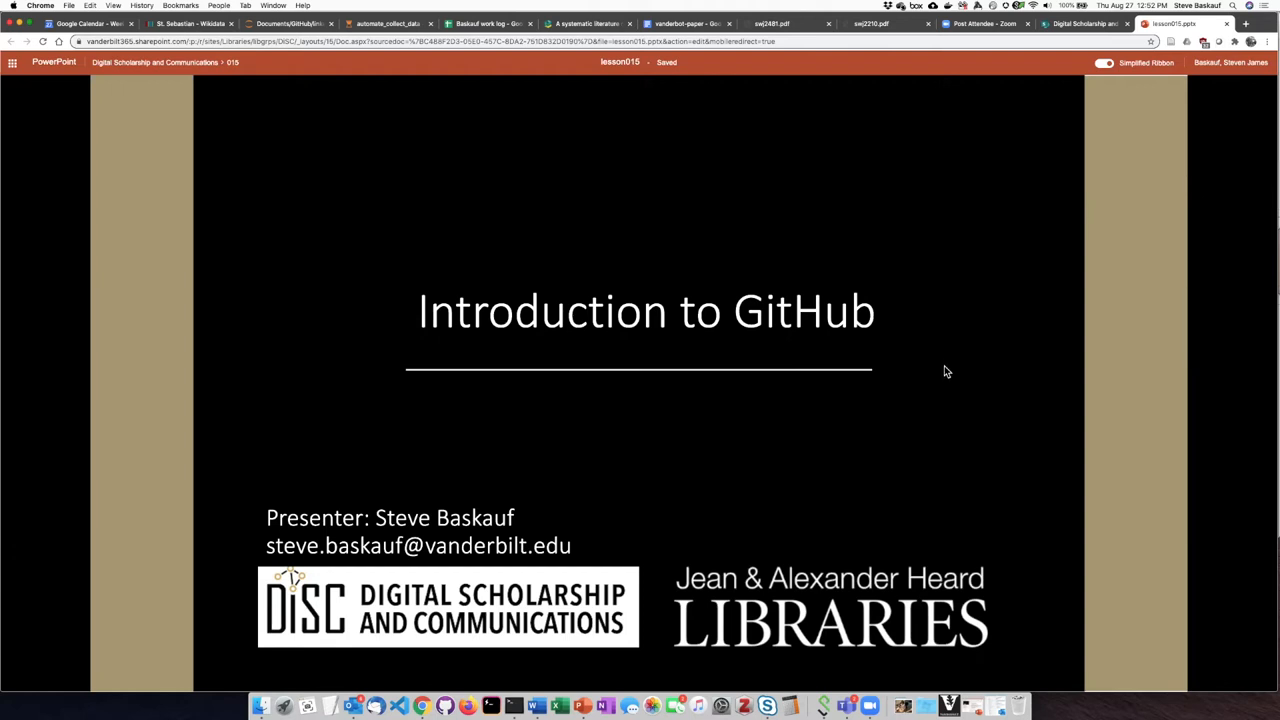
Step: Advance from the 'Introduction to GitHub' title slide to the DiSC office slide
key(right)
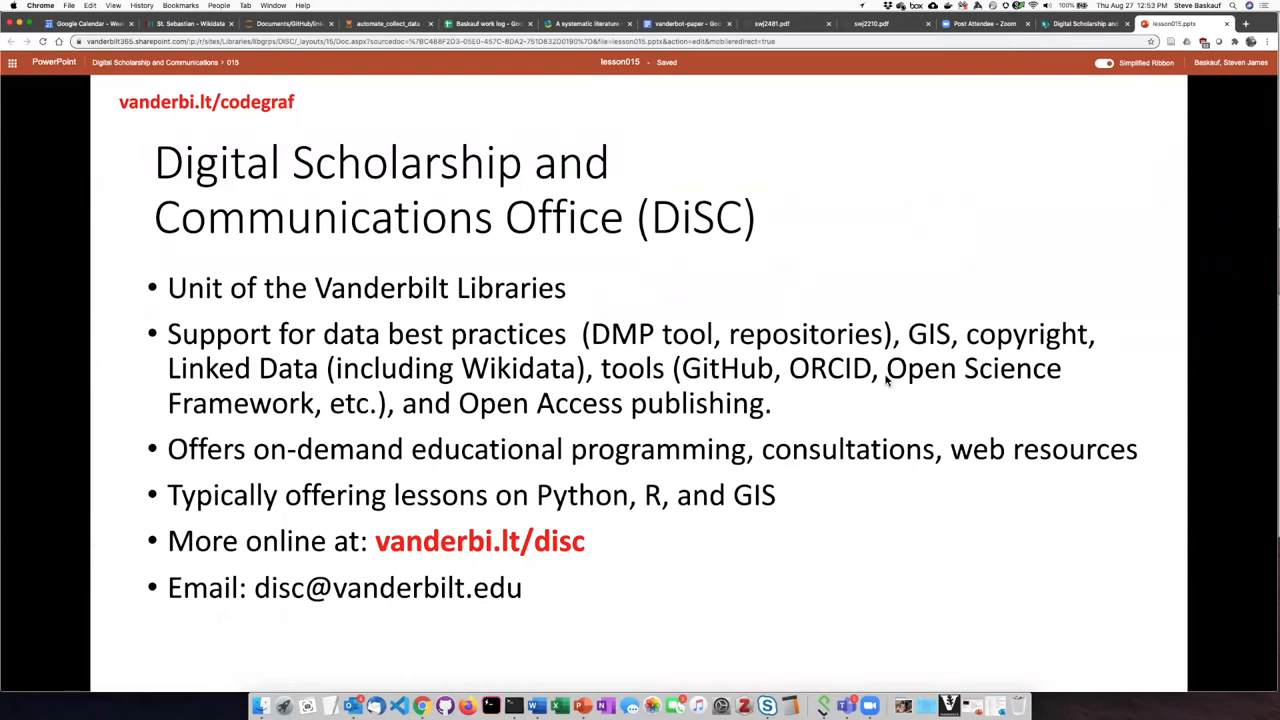
mouse_move(850, 383)
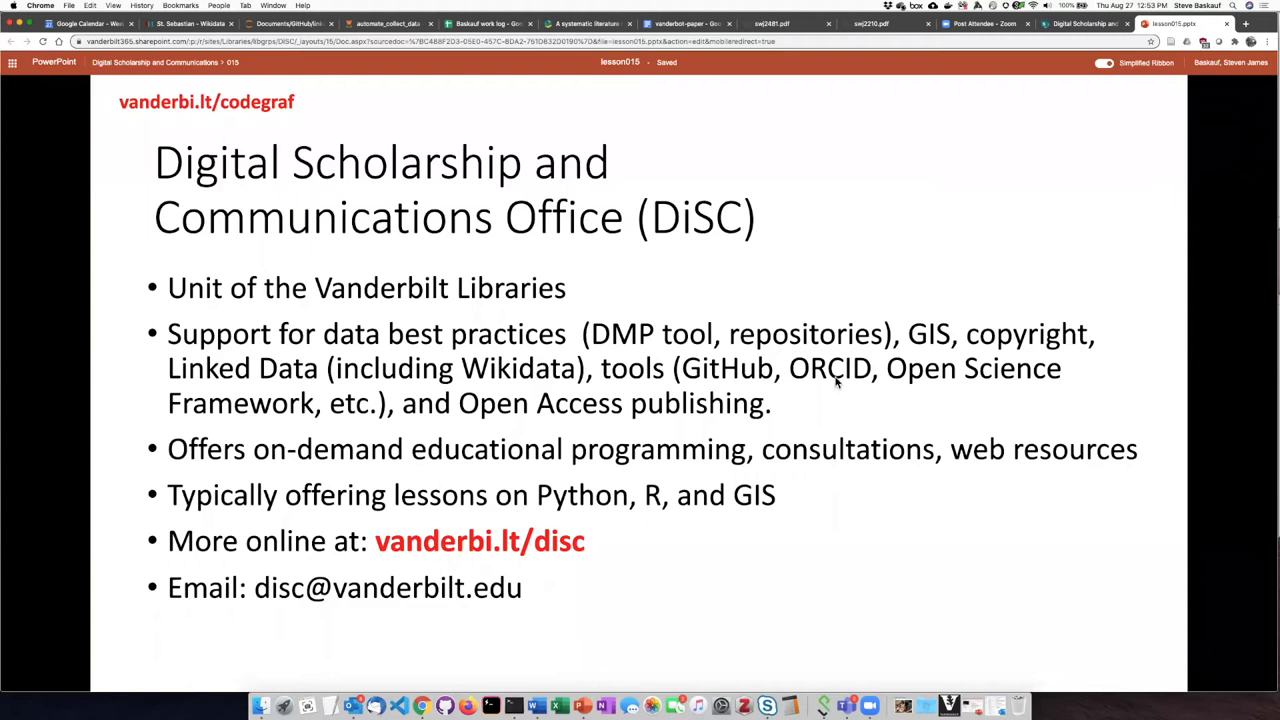
mouse_move(797, 393)
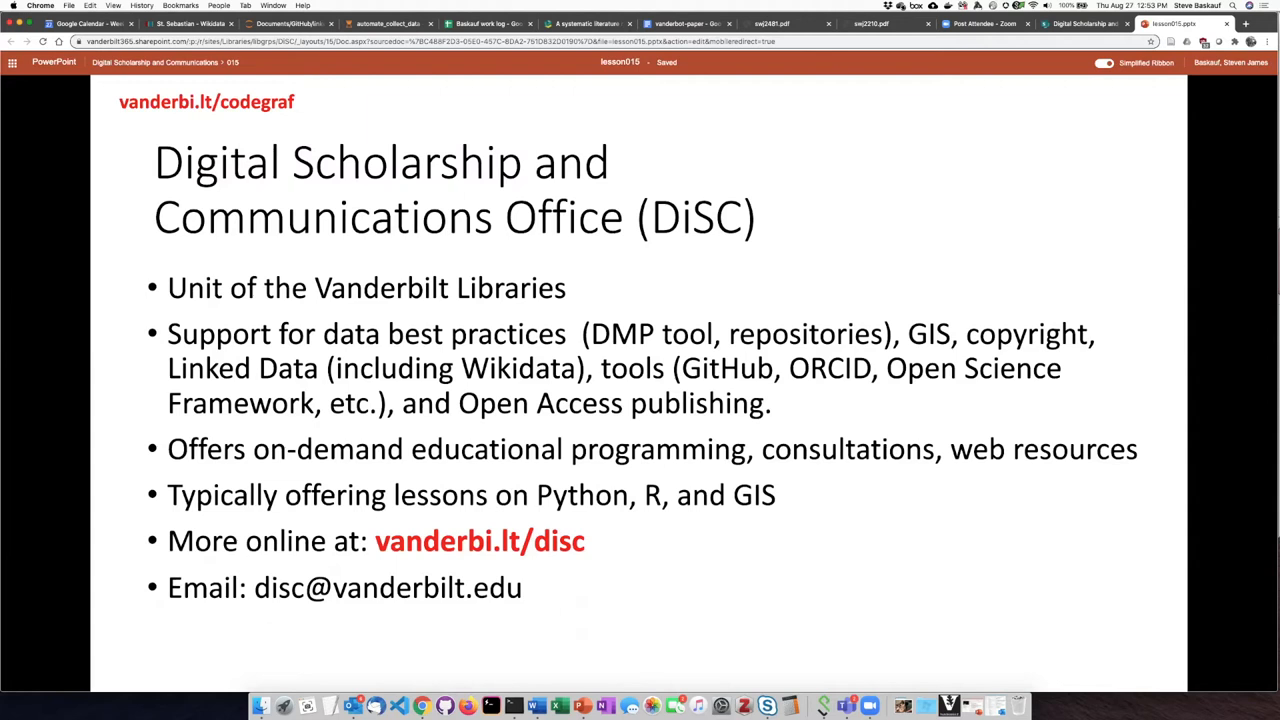
mouse_move(665, 427)
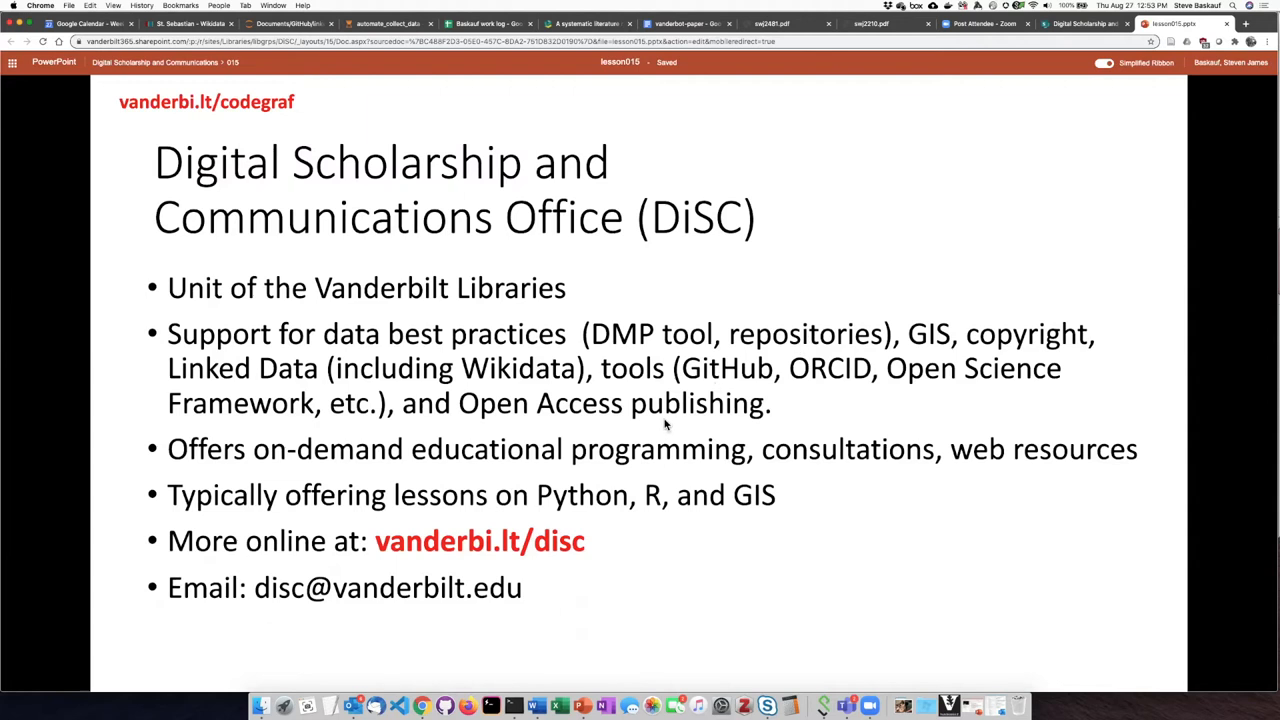
mouse_move(683, 485)
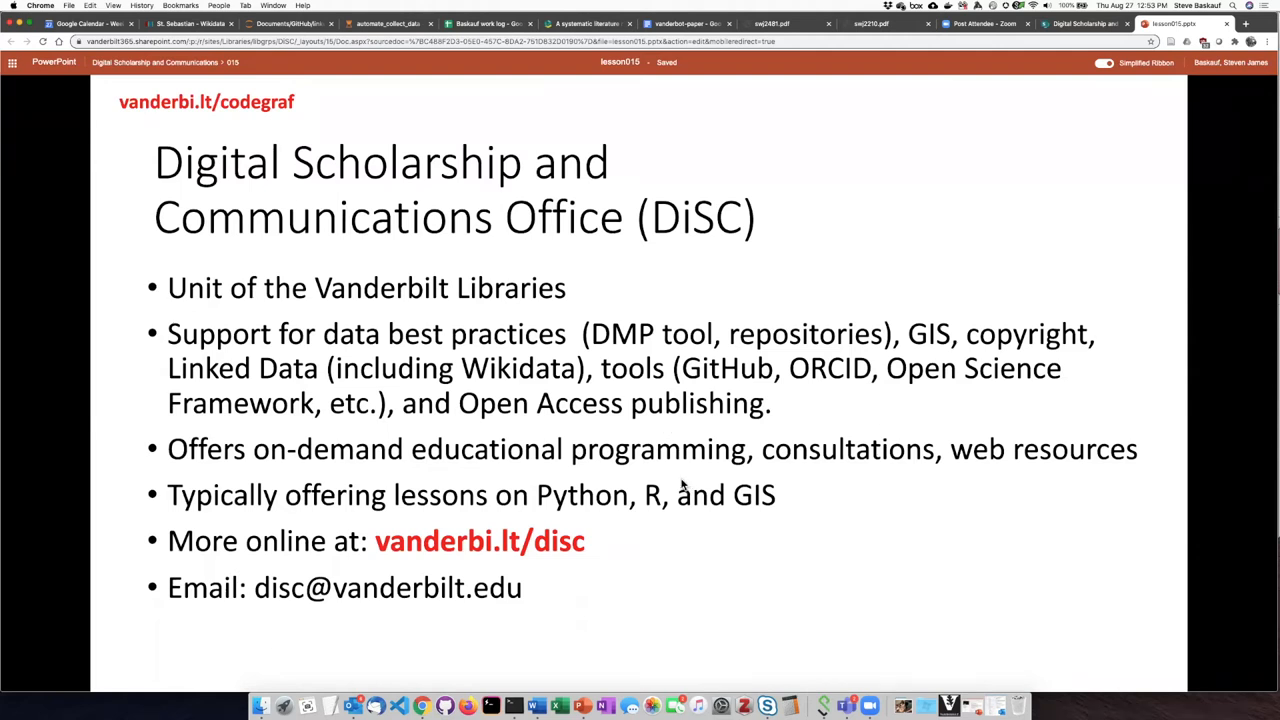
mouse_move(650, 537)
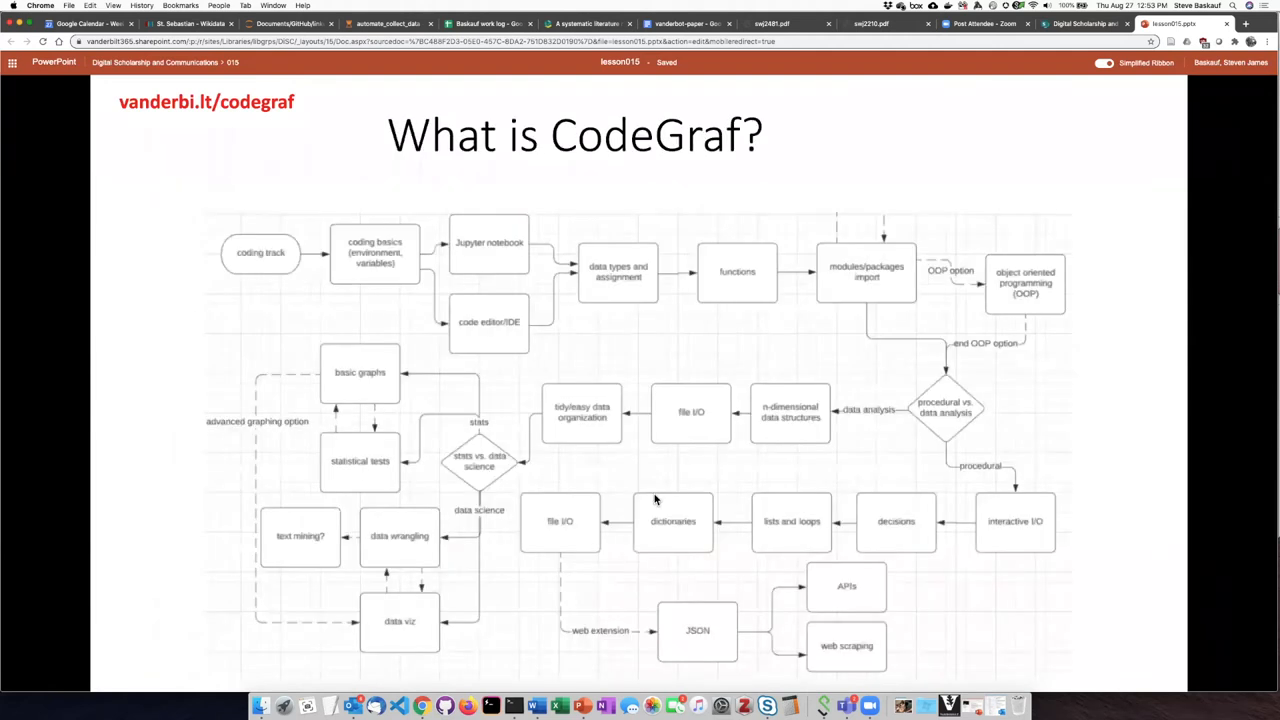
mouse_move(645, 365)
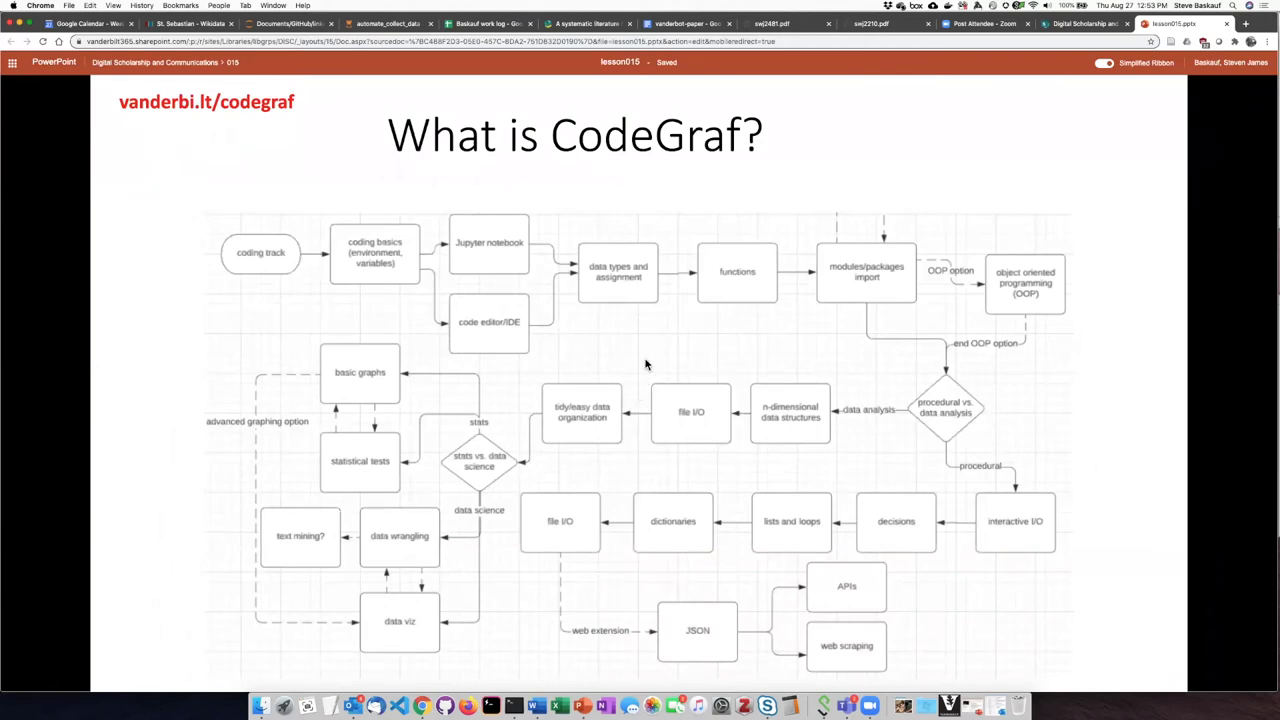
mouse_move(920, 345)
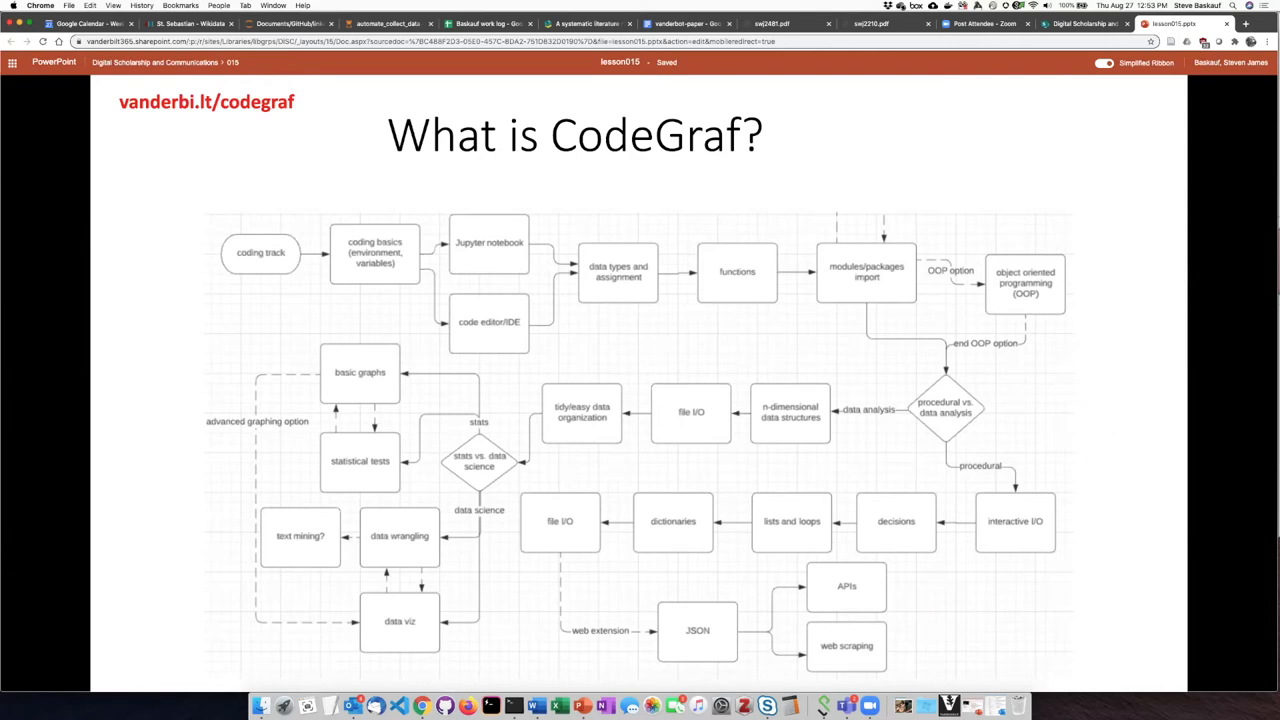
mouse_move(1107, 417)
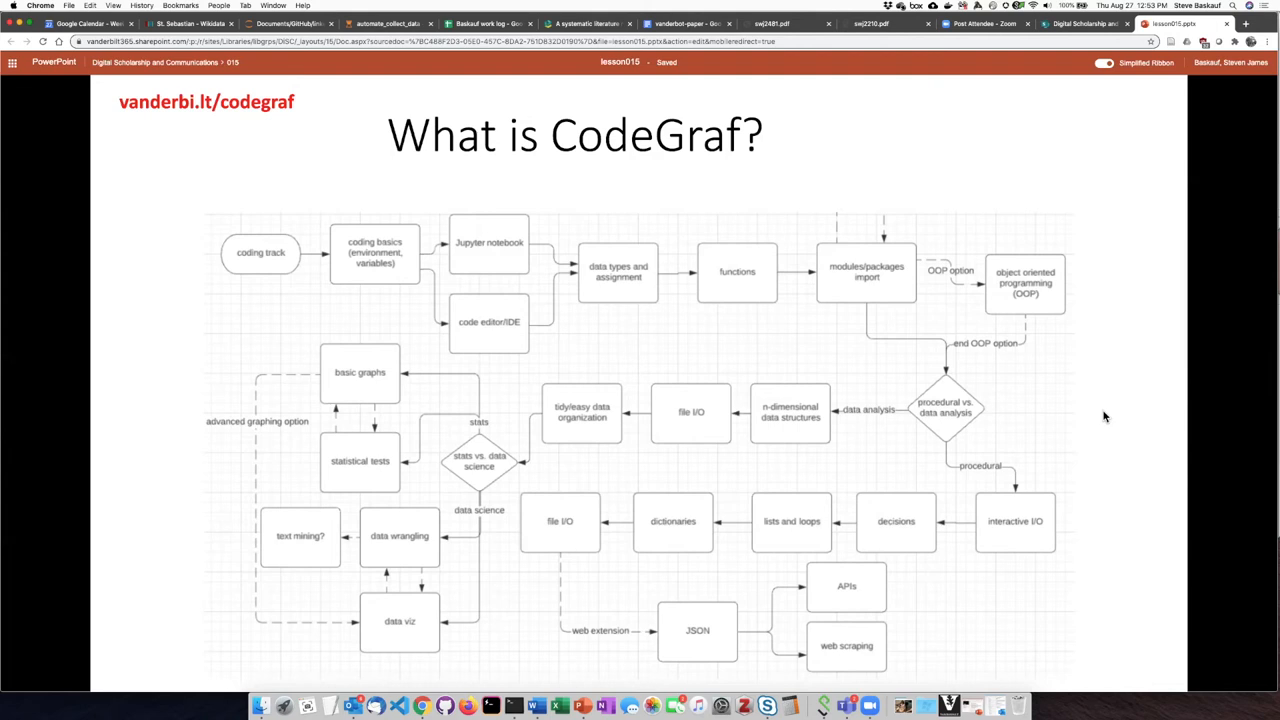
mouse_move(1100, 416)
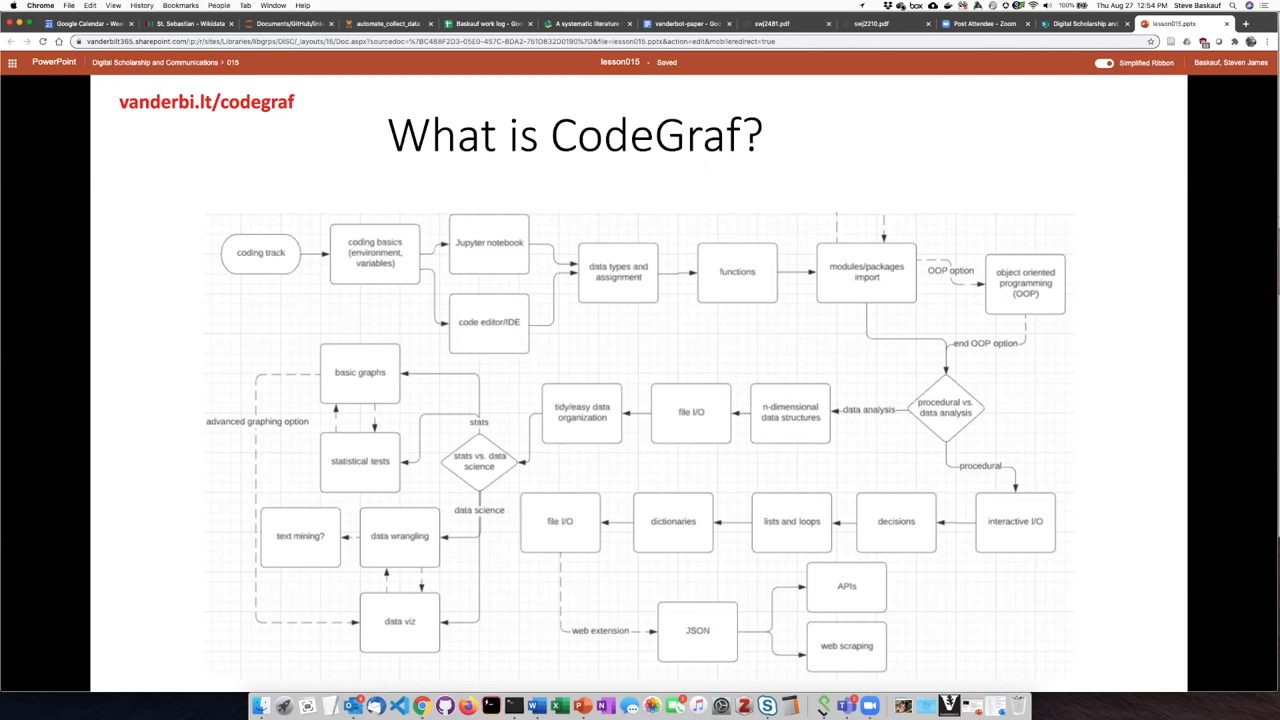
mouse_move(1010, 442)
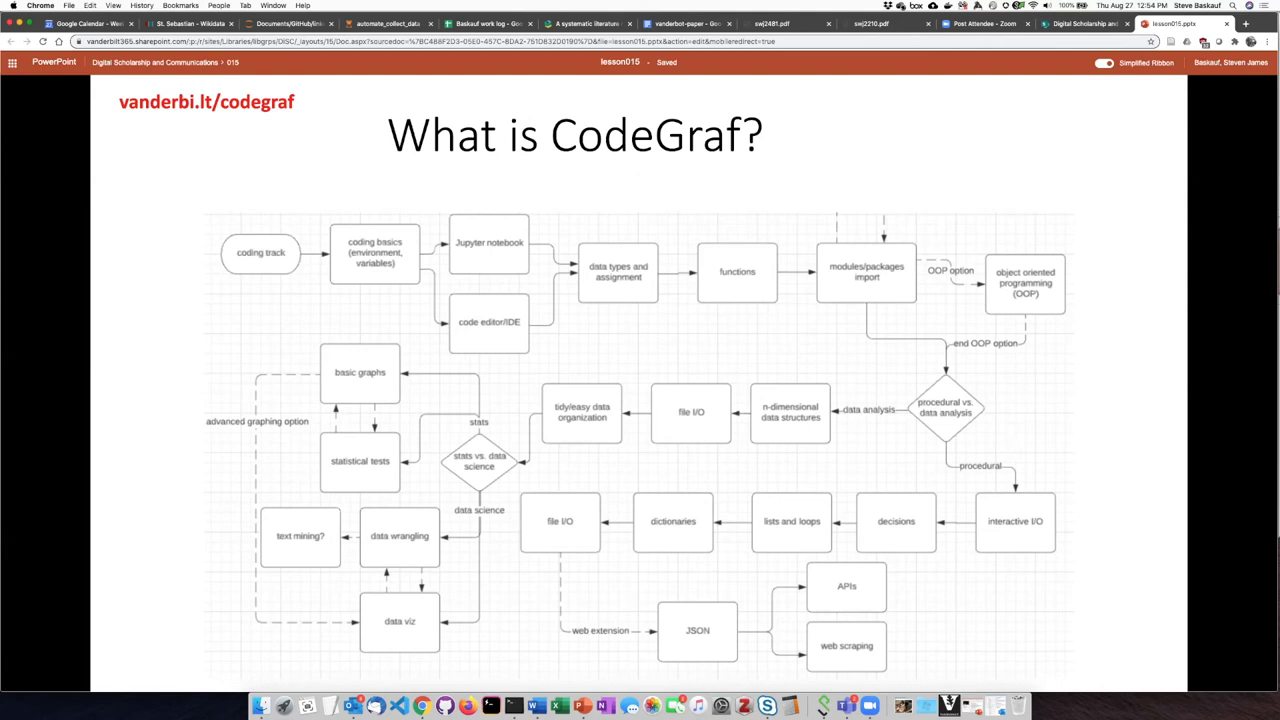
mouse_move(953, 447)
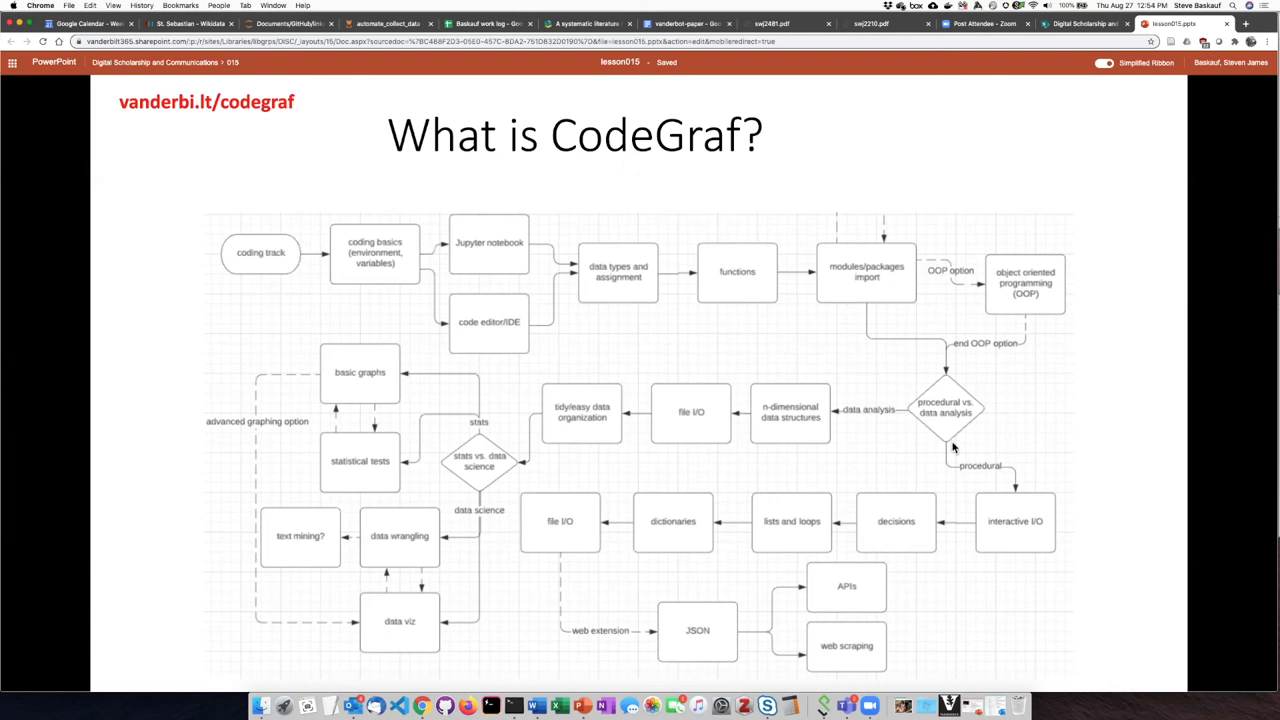
mouse_move(1040, 393)
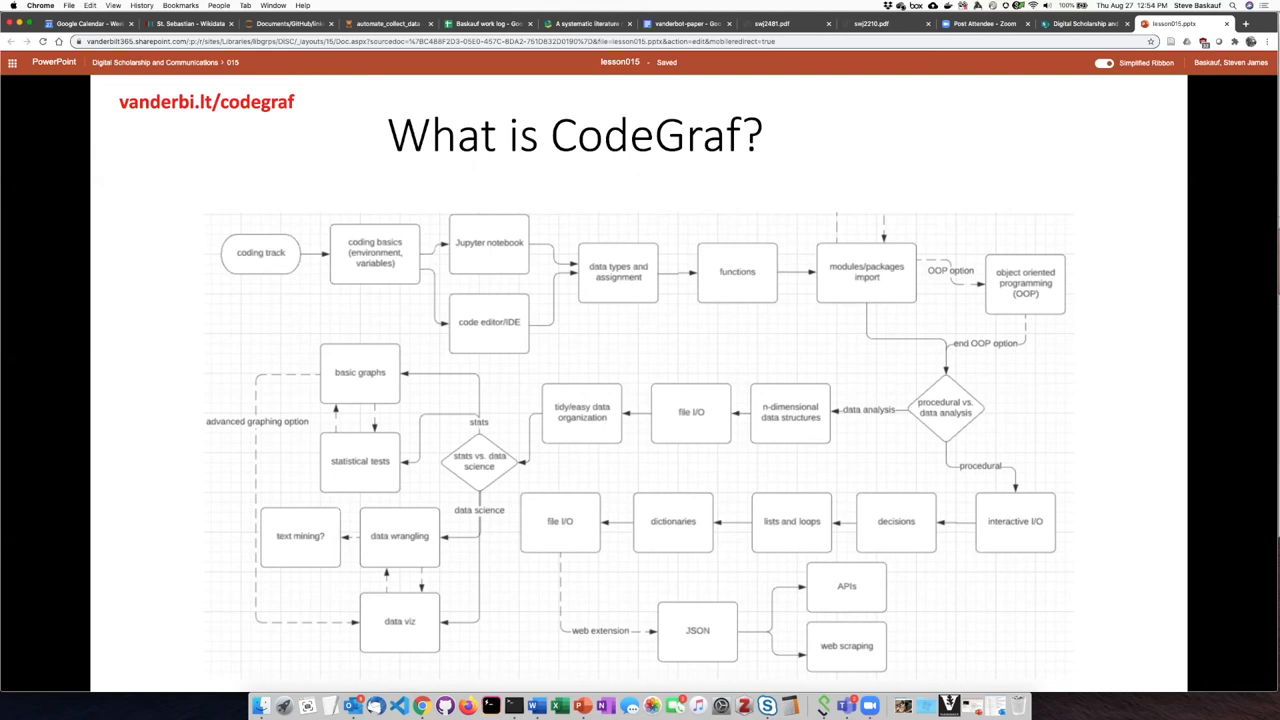
mouse_move(1057, 383)
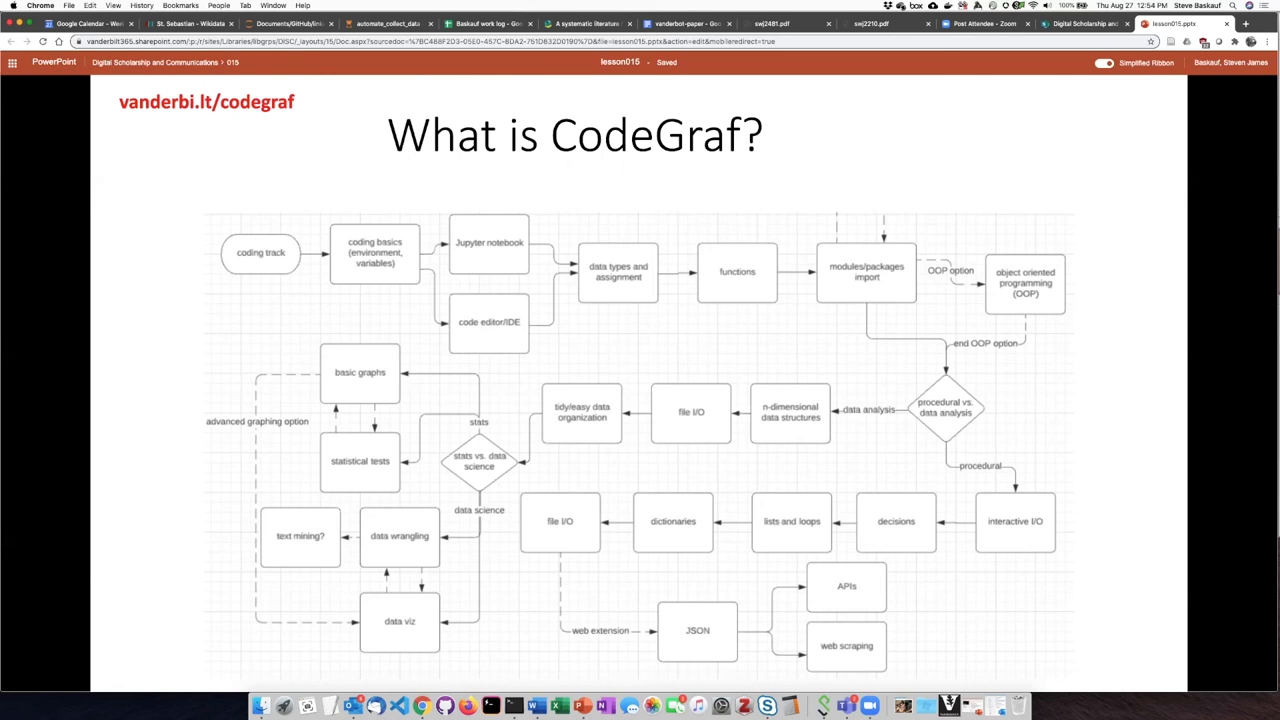
mouse_move(1058, 389)
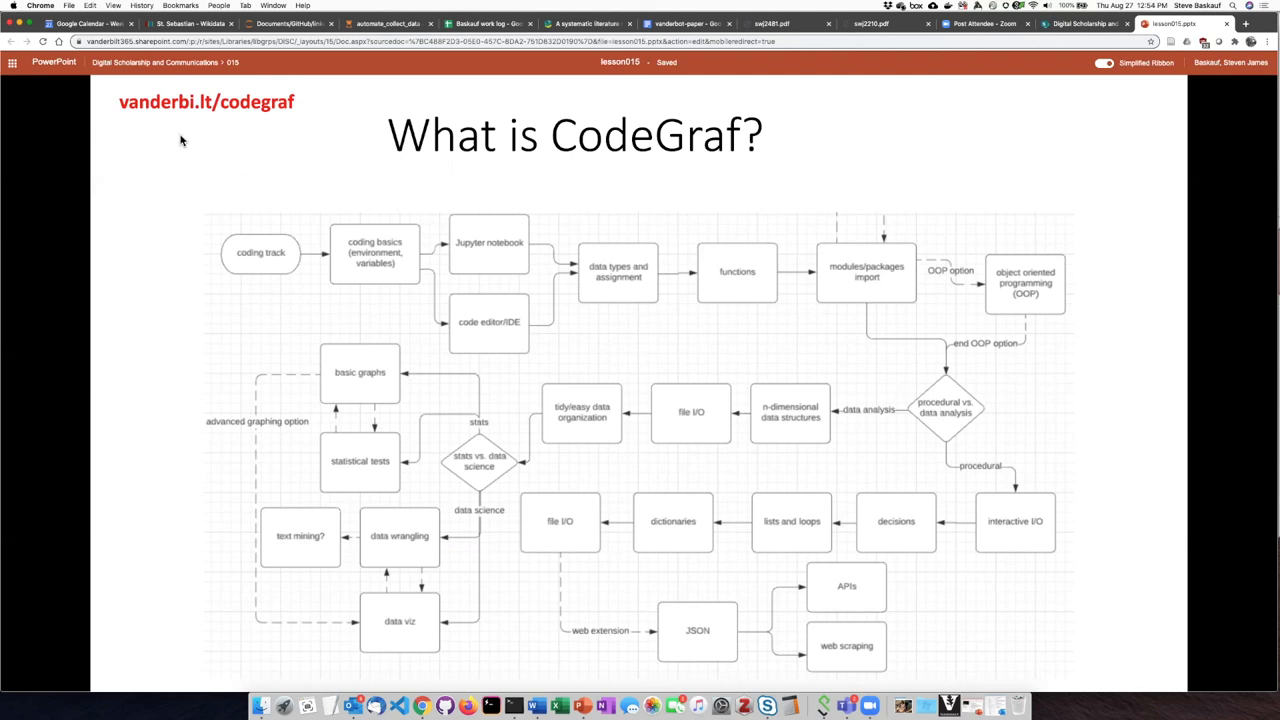
mouse_move(543, 175)
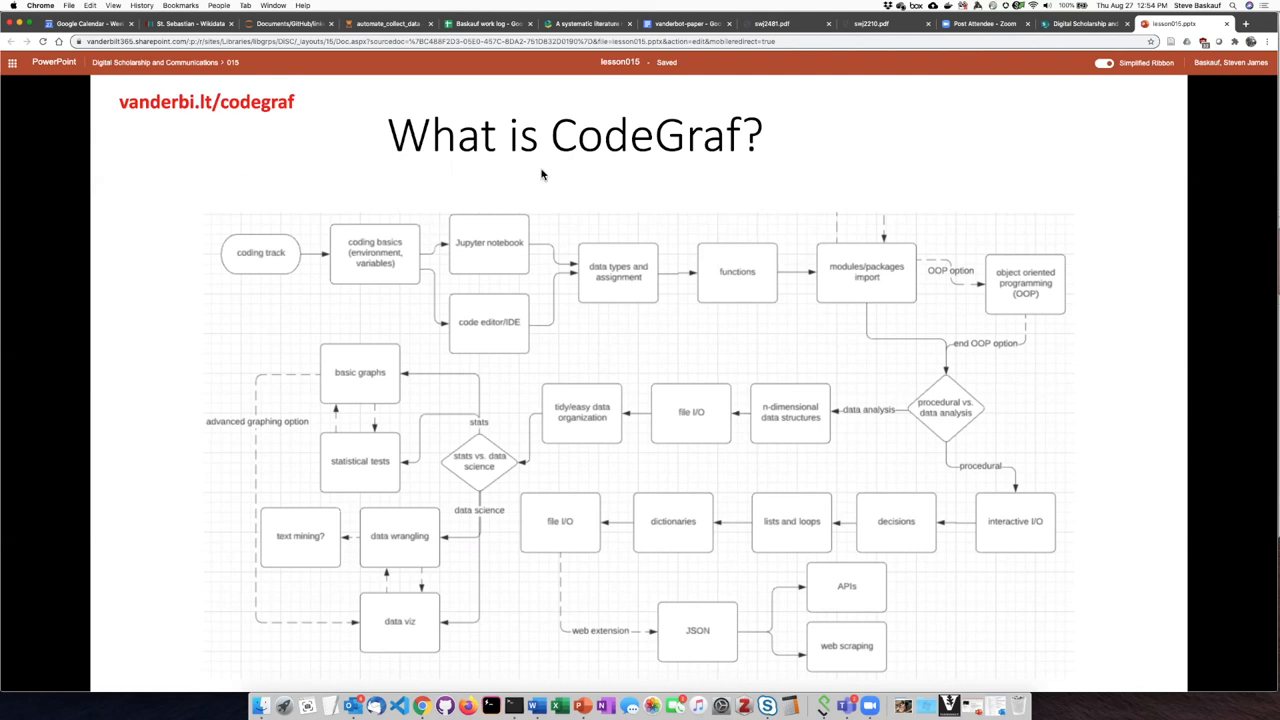
mouse_move(698, 246)
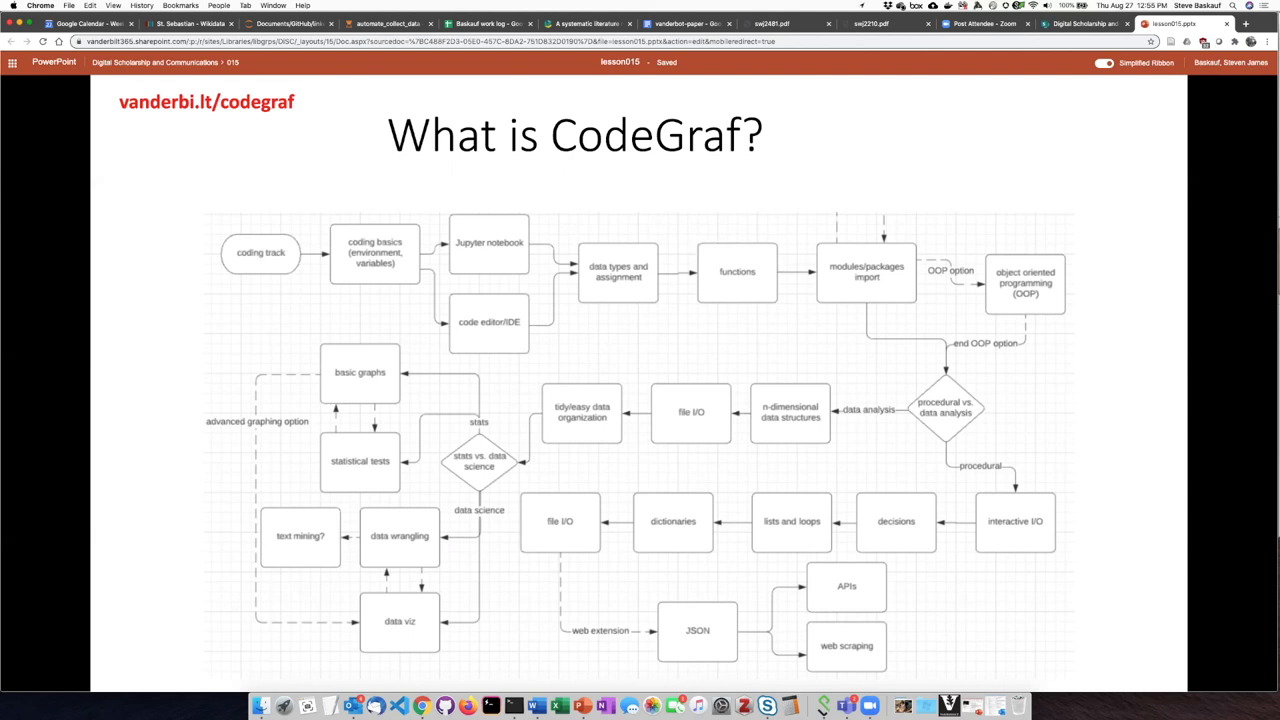
mouse_move(698, 245)
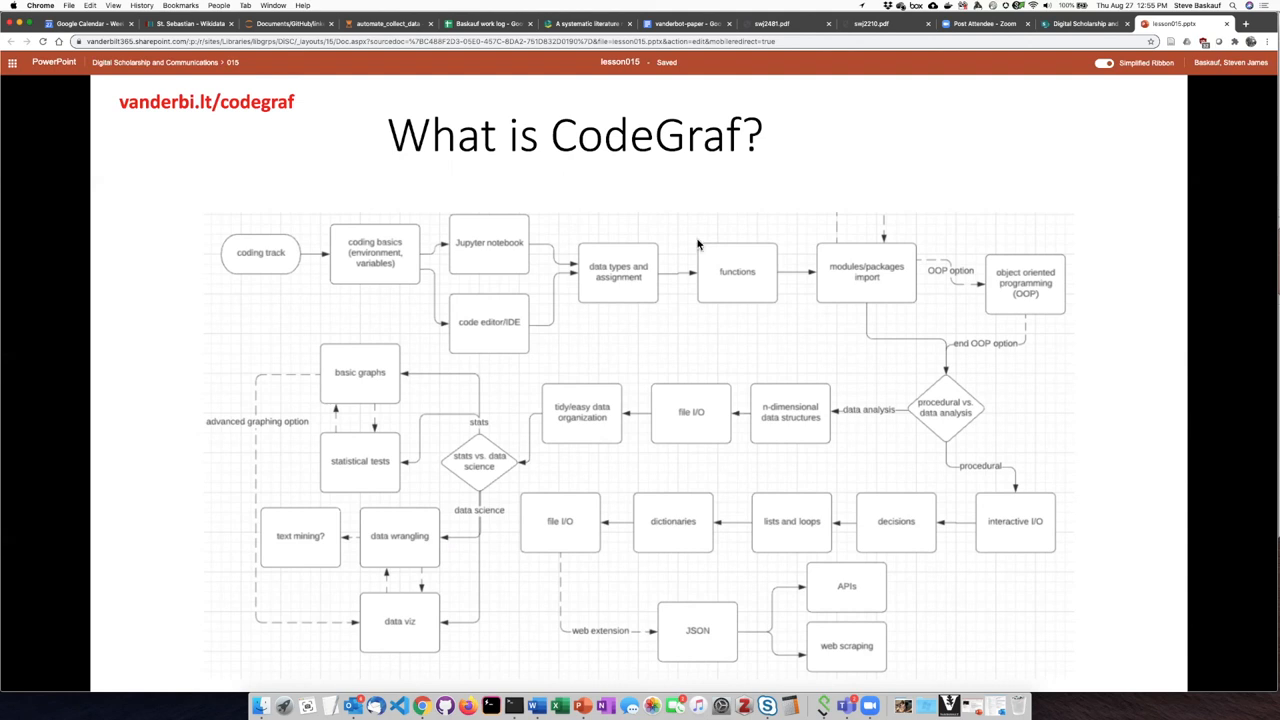